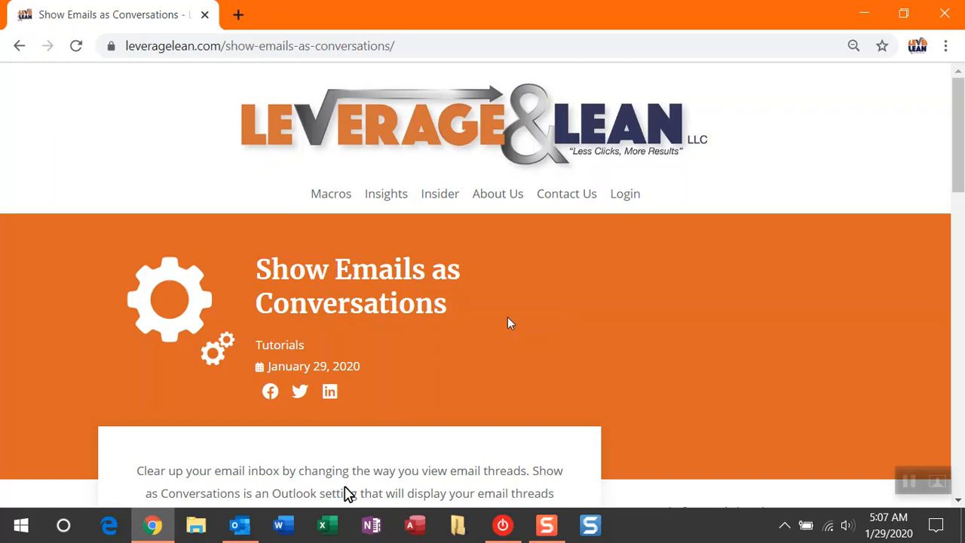
# Step: Scroll the article and open the step-by-step guide in Fullscreen Mode in a new tab
pyautogui.scroll(-3)
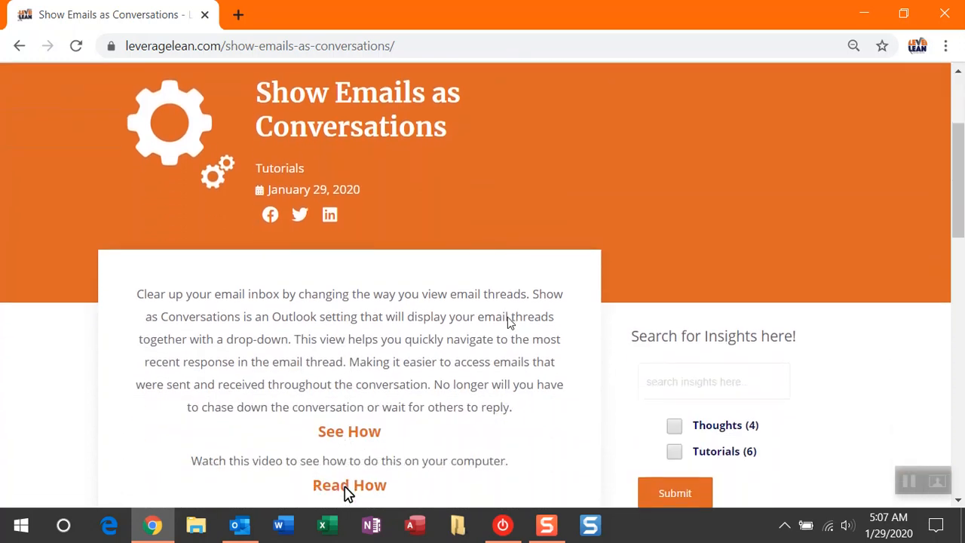
pyautogui.scroll(-3)
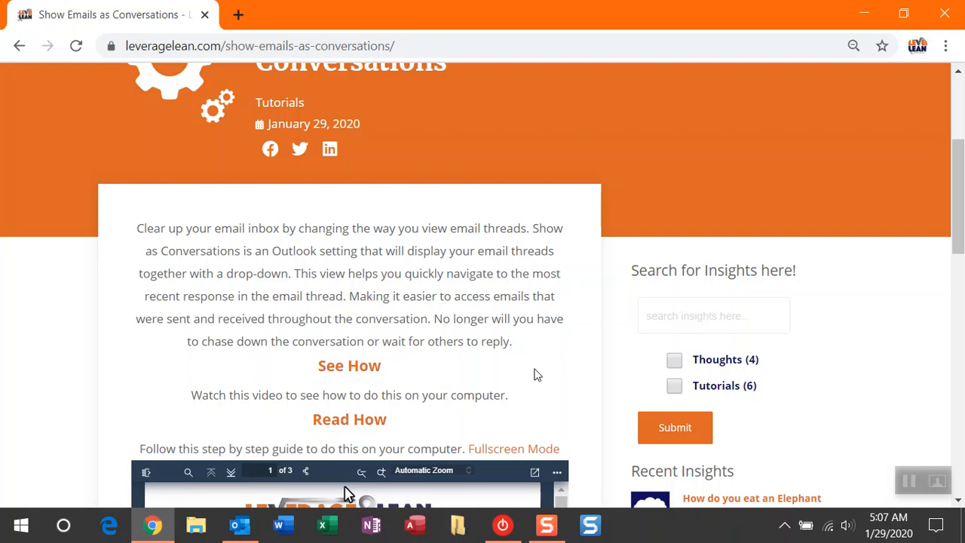
pyautogui.scroll(-3)
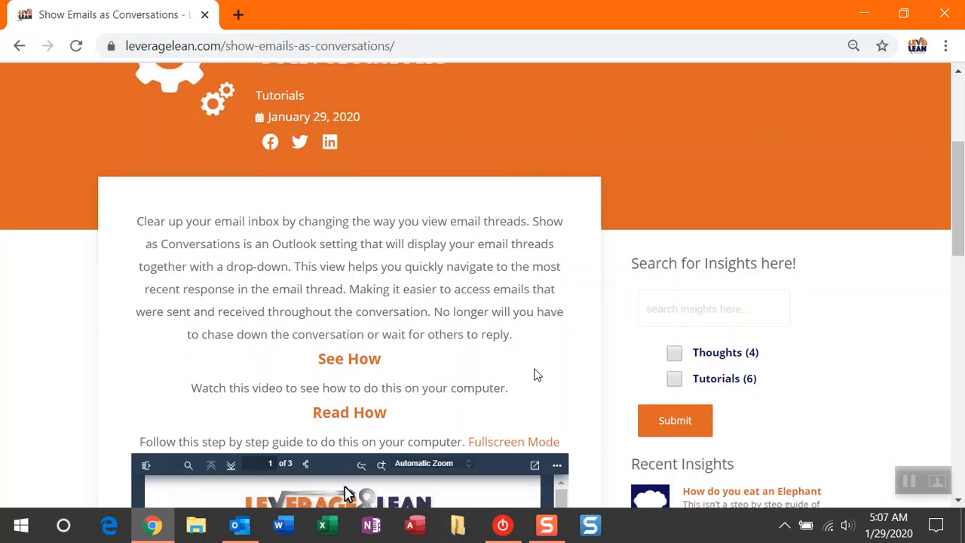
pyautogui.scroll(-3)
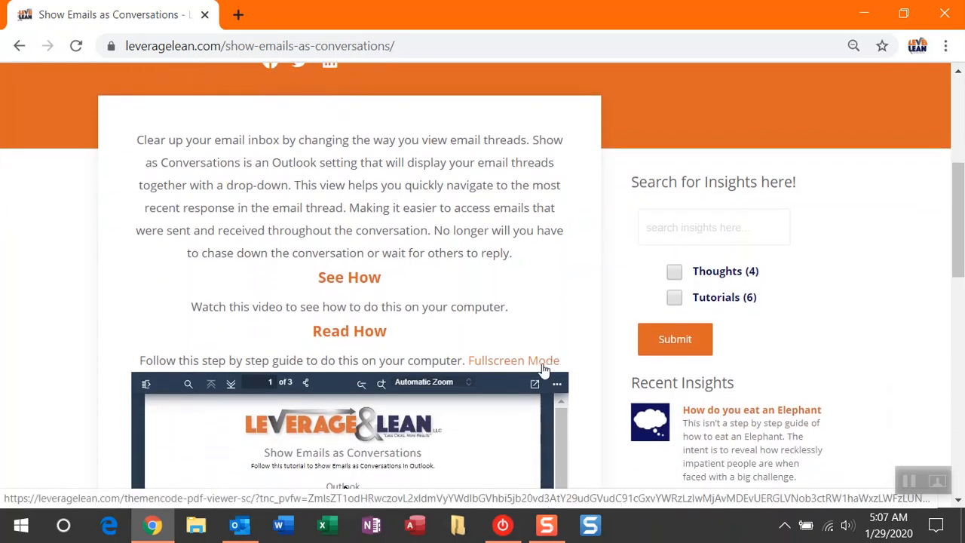
pyautogui.click(513, 359)
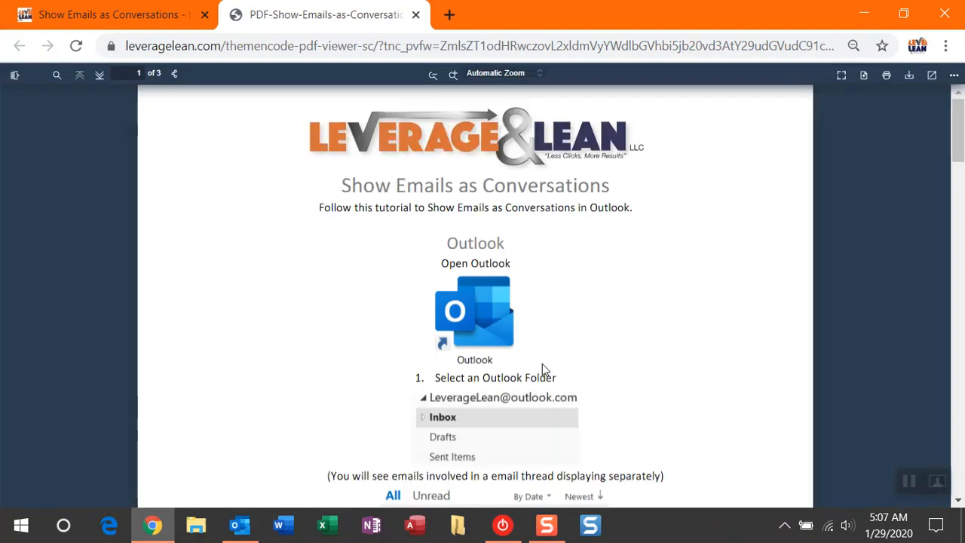
# Step: Read through page 1 of the guide, covering steps one to four
pyautogui.scroll(-3)
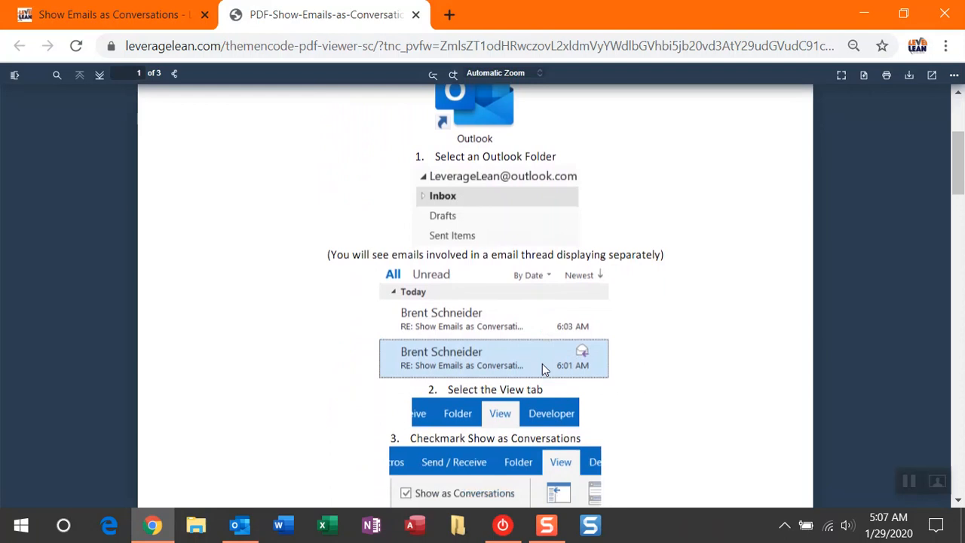
pyautogui.moveTo(548, 369)
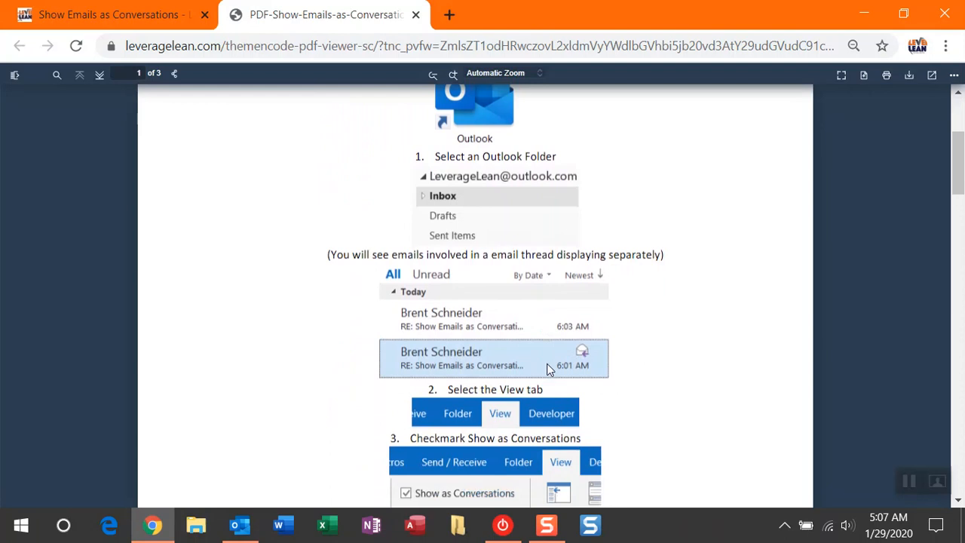
pyautogui.scroll(-3)
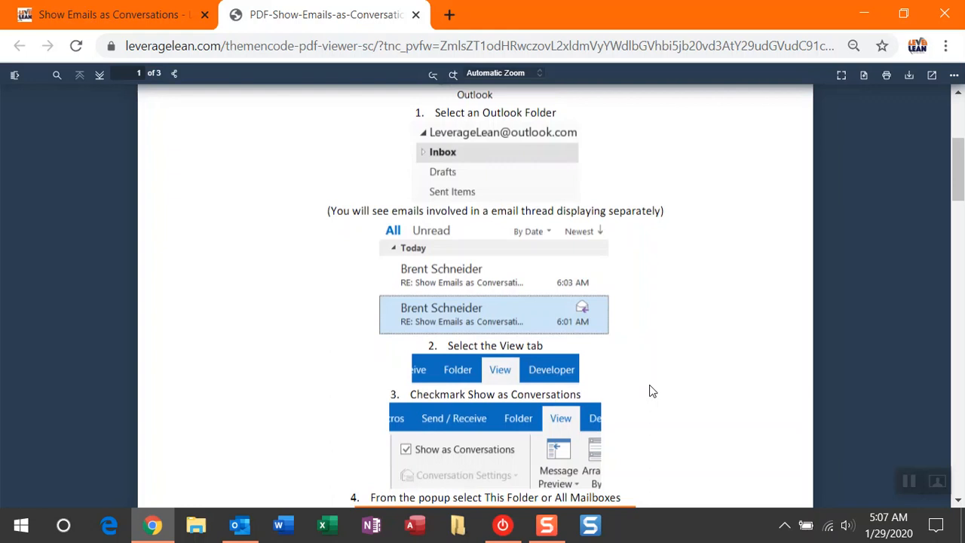
pyautogui.scroll(-3)
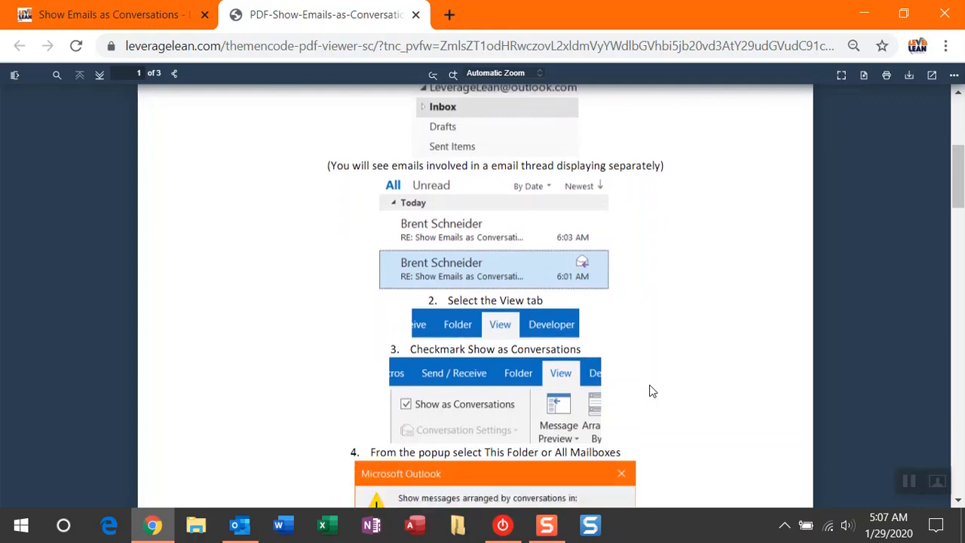
pyautogui.scroll(-3)
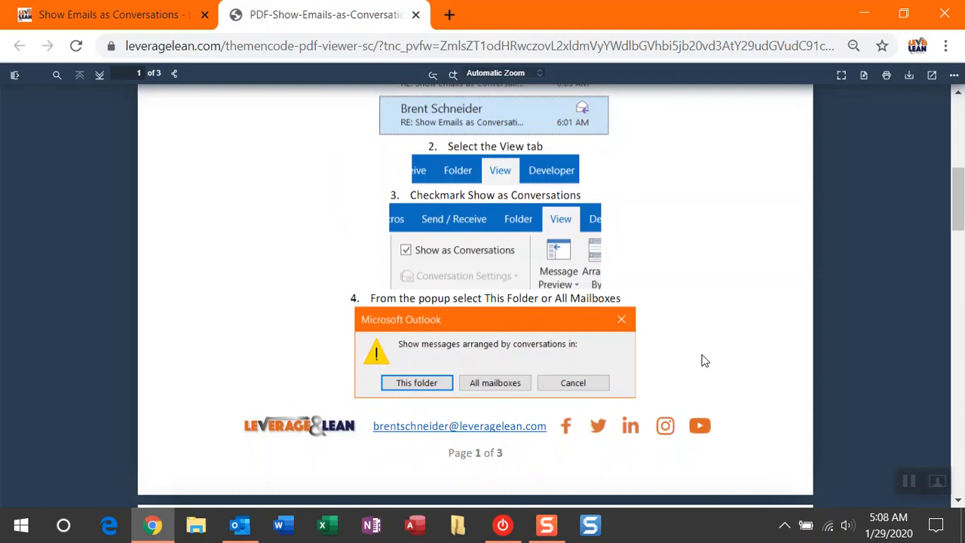
pyautogui.scroll(-3)
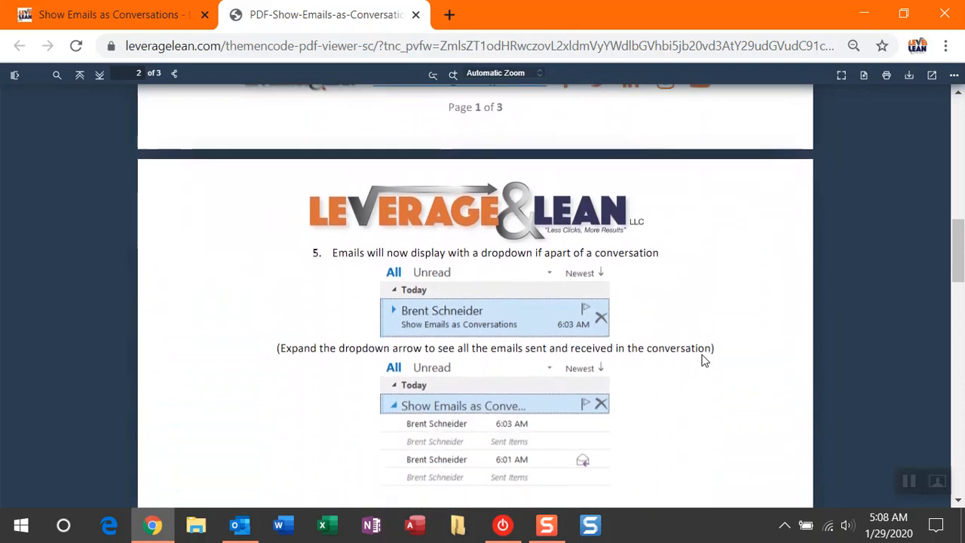
pyautogui.scroll(-3)
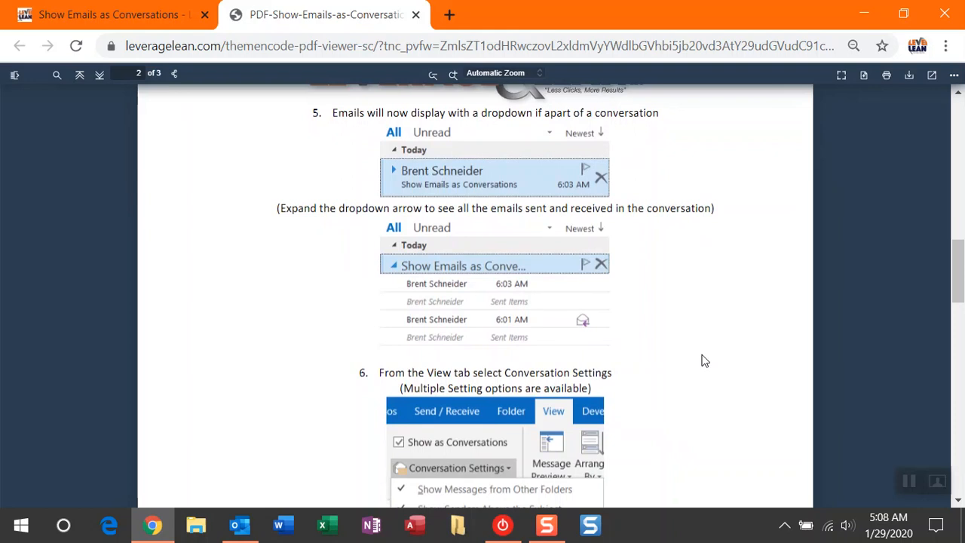
pyautogui.scroll(3)
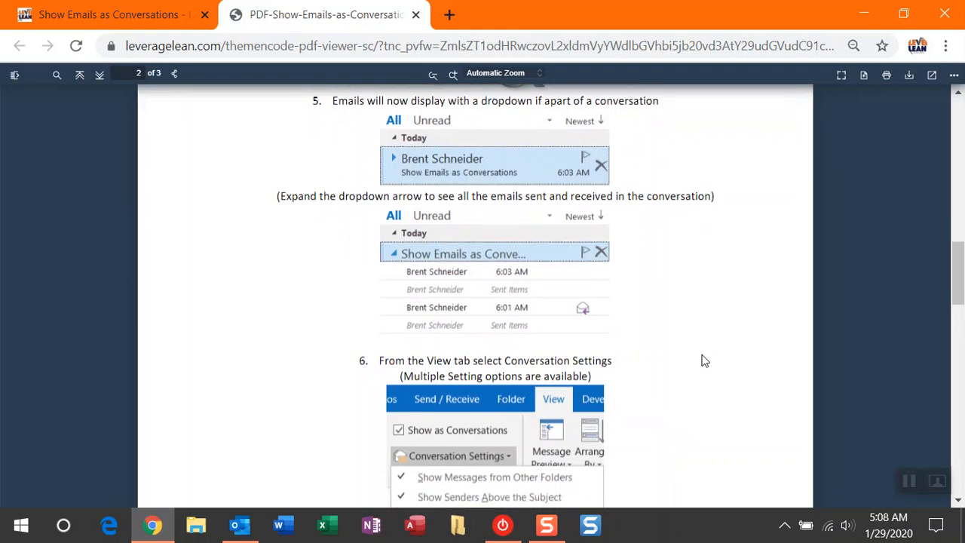
pyautogui.scroll(-3)
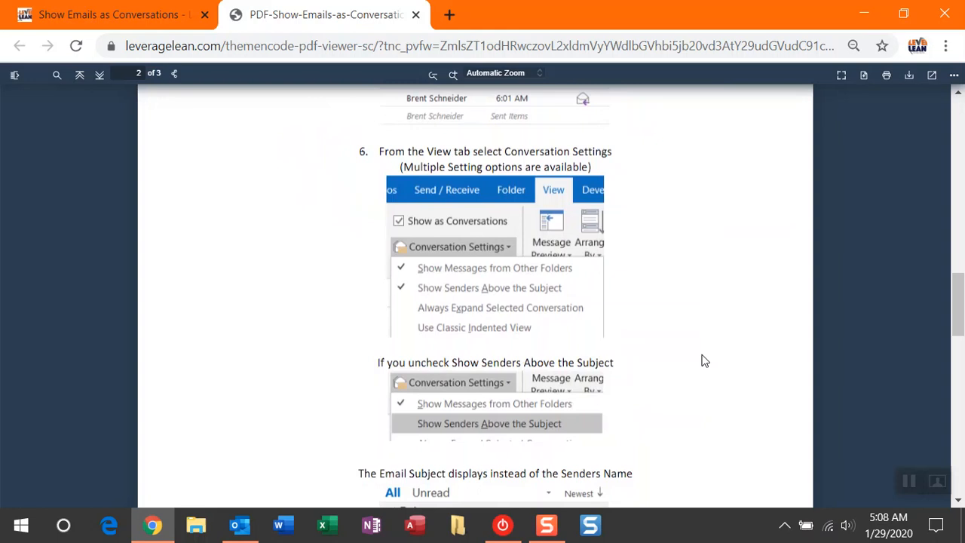
pyautogui.scroll(-3)
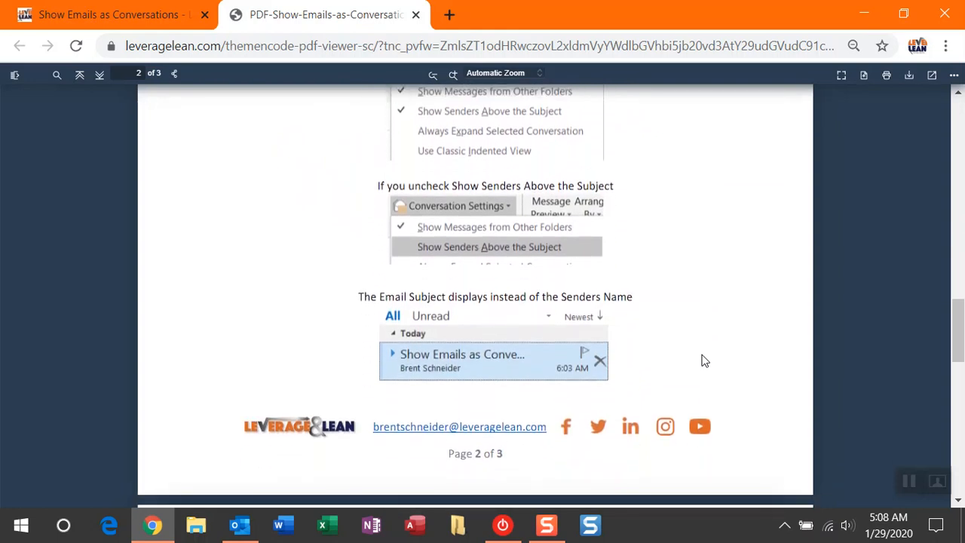
pyautogui.scroll(-3)
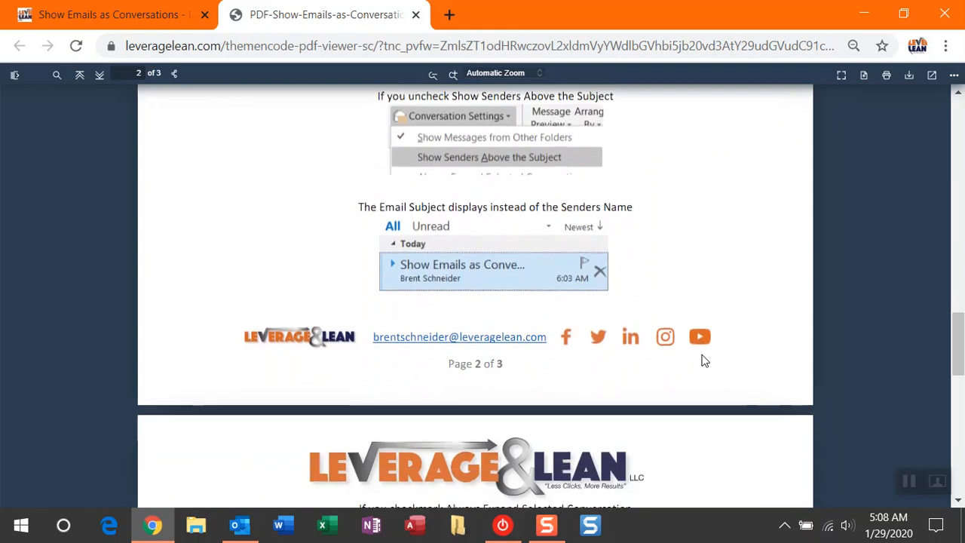
# Step: Scroll the guide to page 3's expanded-by-default and Classic Indented View examples
pyautogui.scroll(-3)
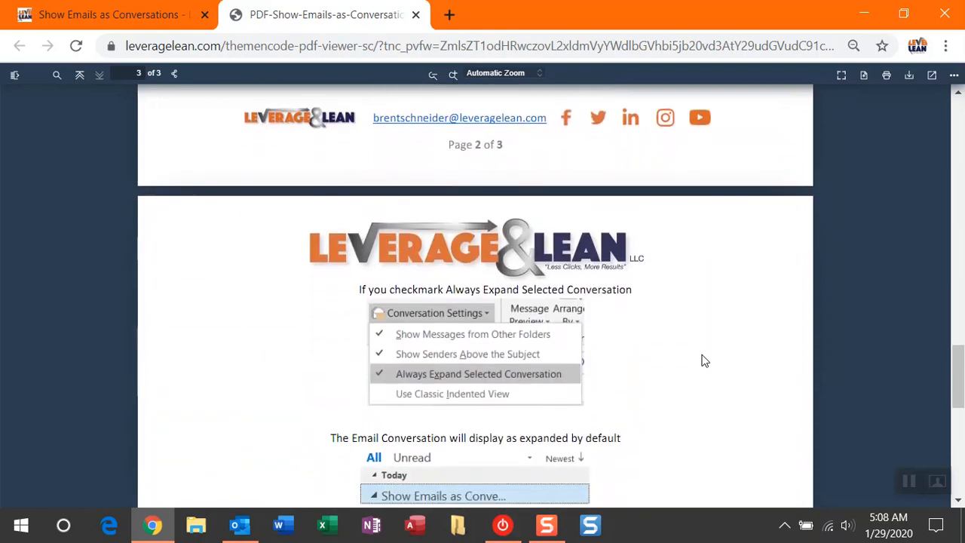
pyautogui.scroll(-3)
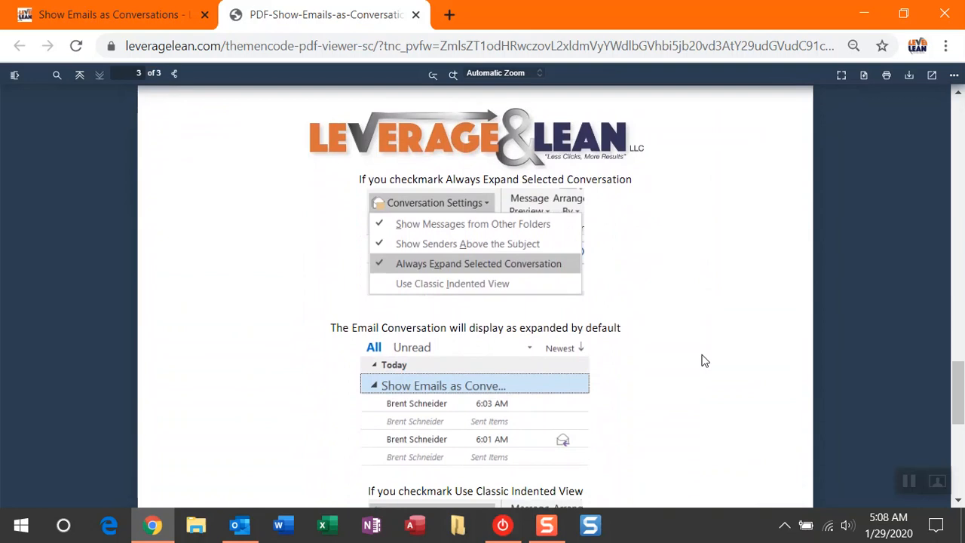
pyautogui.scroll(-3)
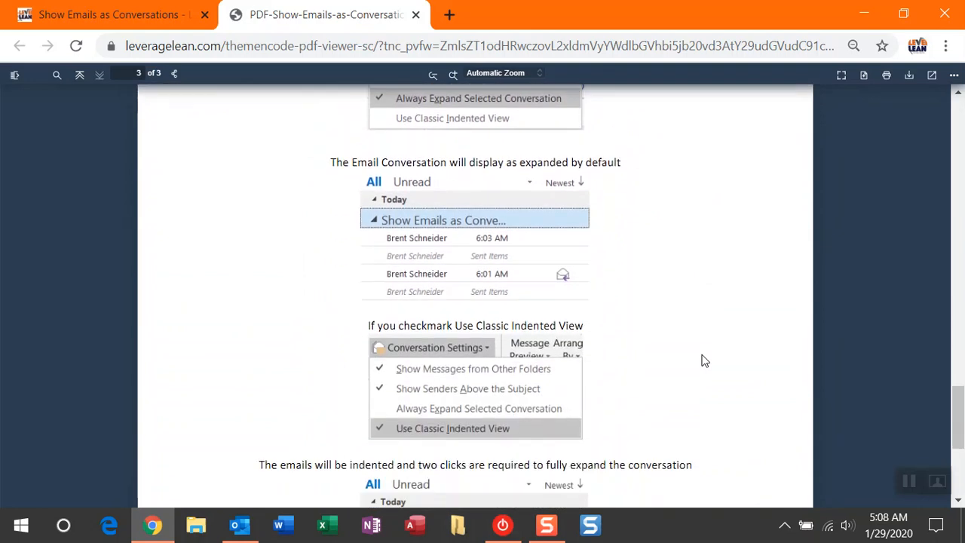
pyautogui.scroll(-3)
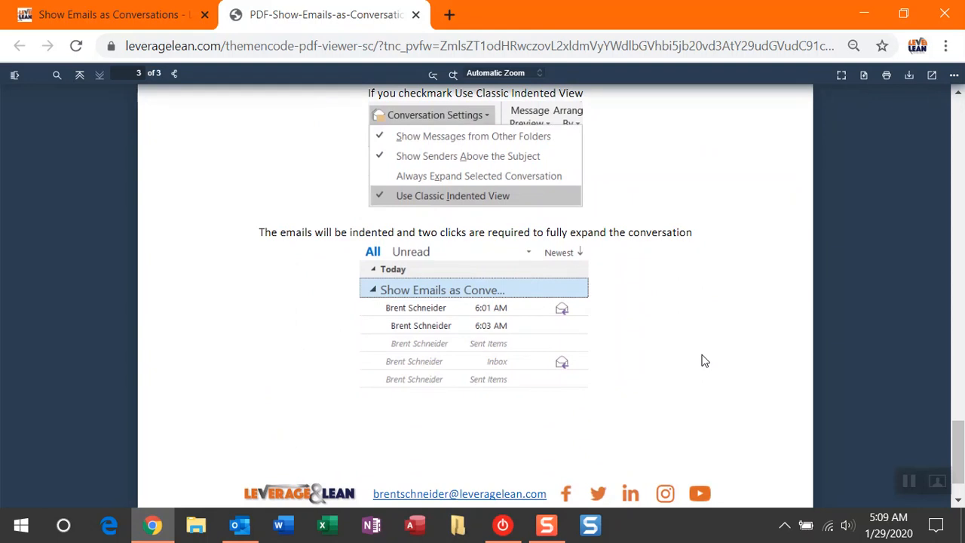
pyautogui.moveTo(575, 392)
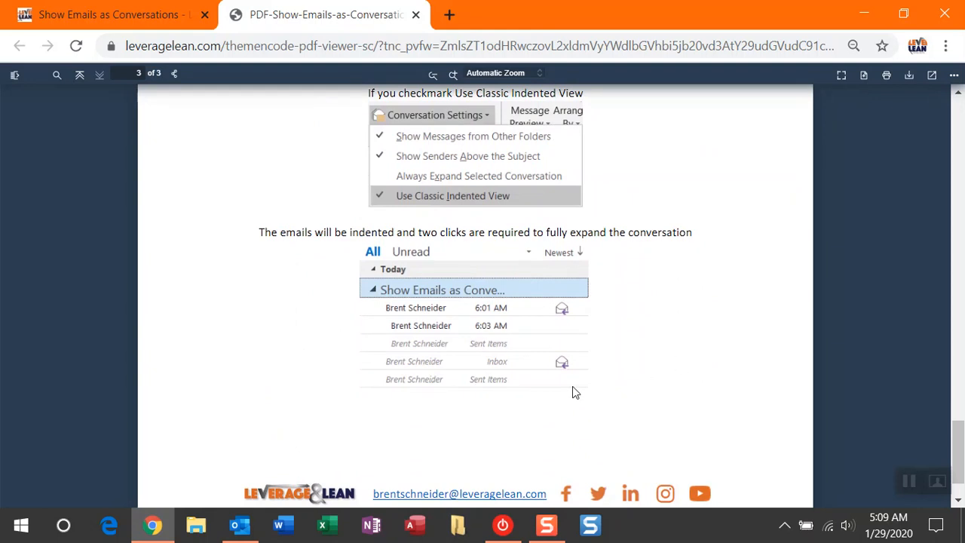
# Step: Switch to Outlook and read the 4:45 AM and 4:44 AM replies, ending on 4:45 AM
pyautogui.click(240, 525)
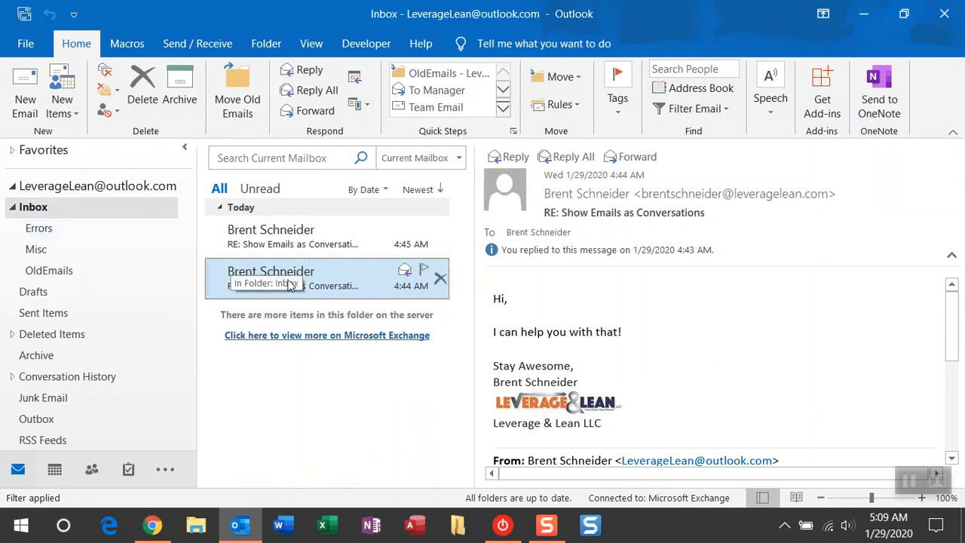
pyautogui.moveTo(366, 283)
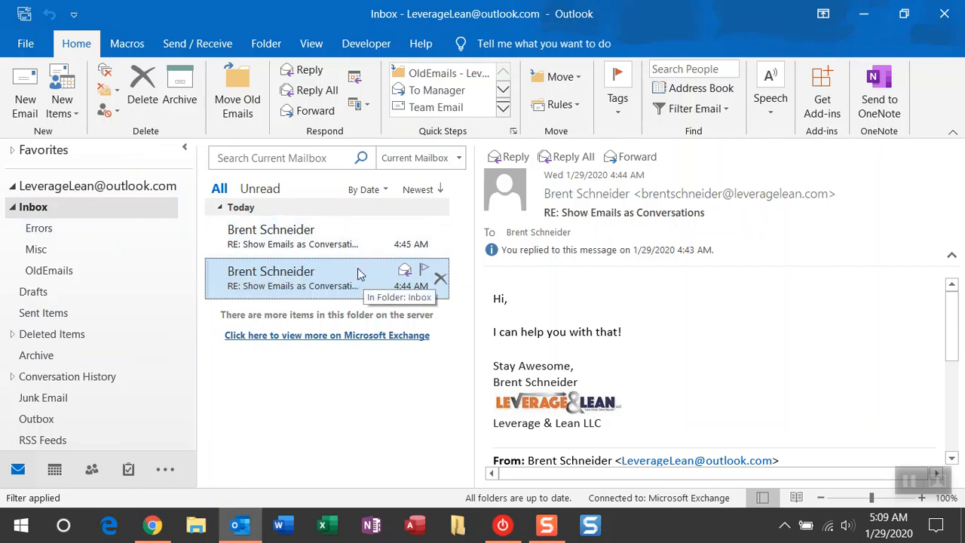
pyautogui.click(325, 235)
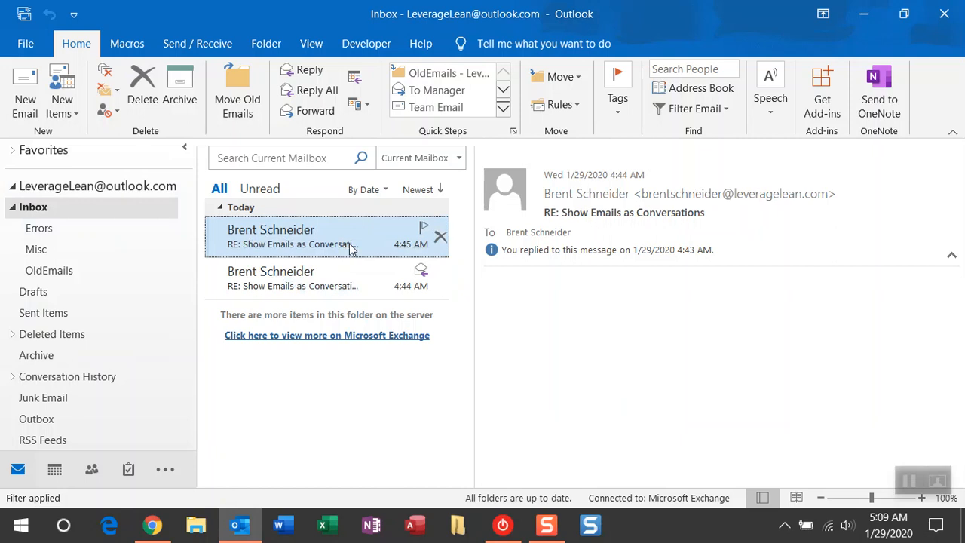
pyautogui.click(302, 277)
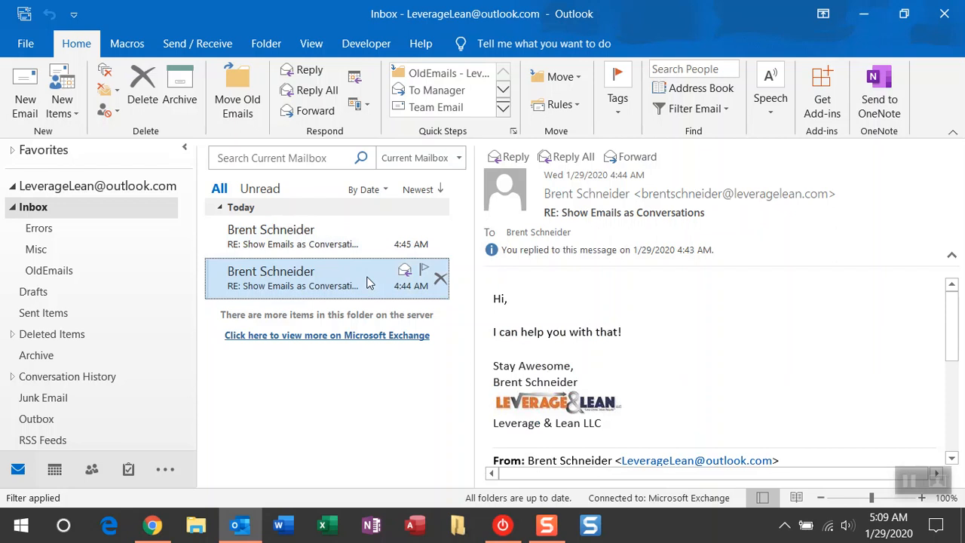
pyautogui.moveTo(339, 236)
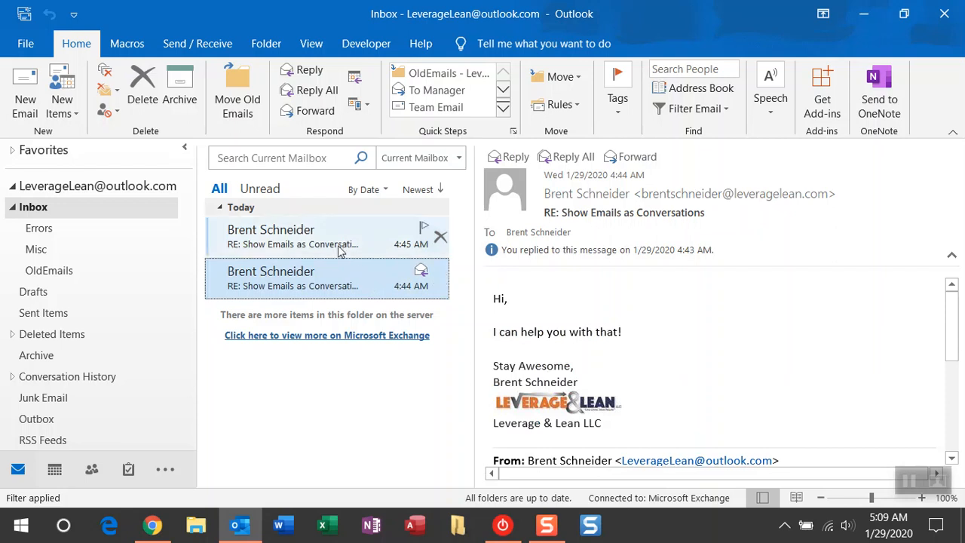
pyautogui.moveTo(339, 249)
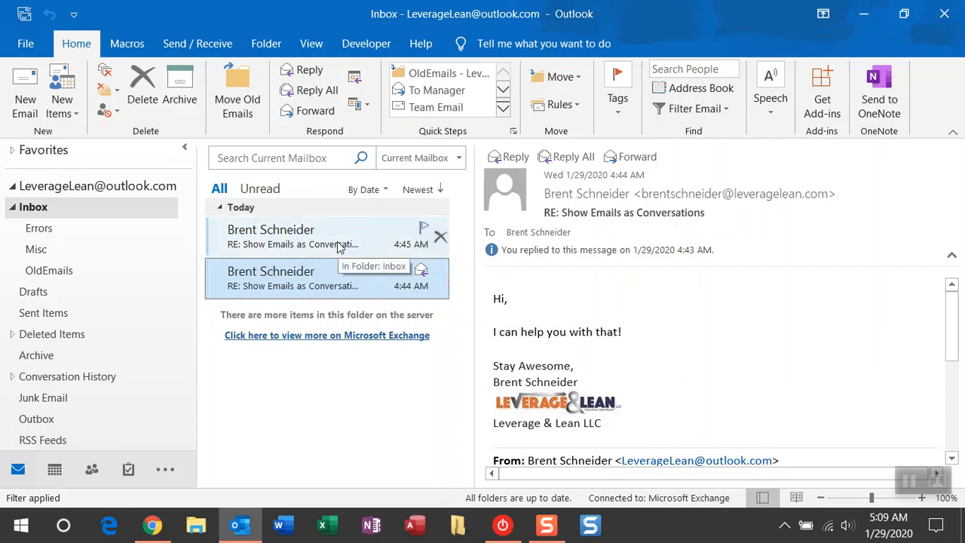
pyautogui.moveTo(314, 245)
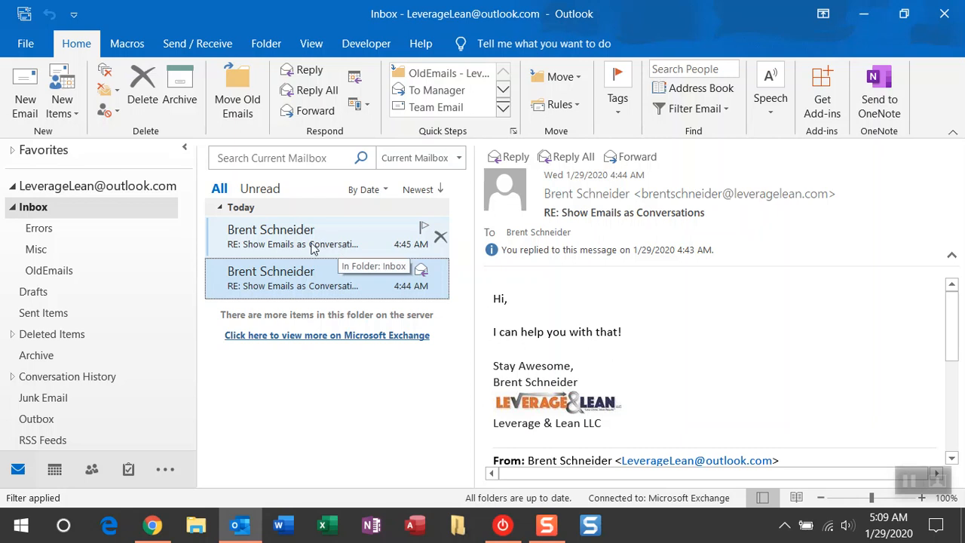
pyautogui.click(301, 236)
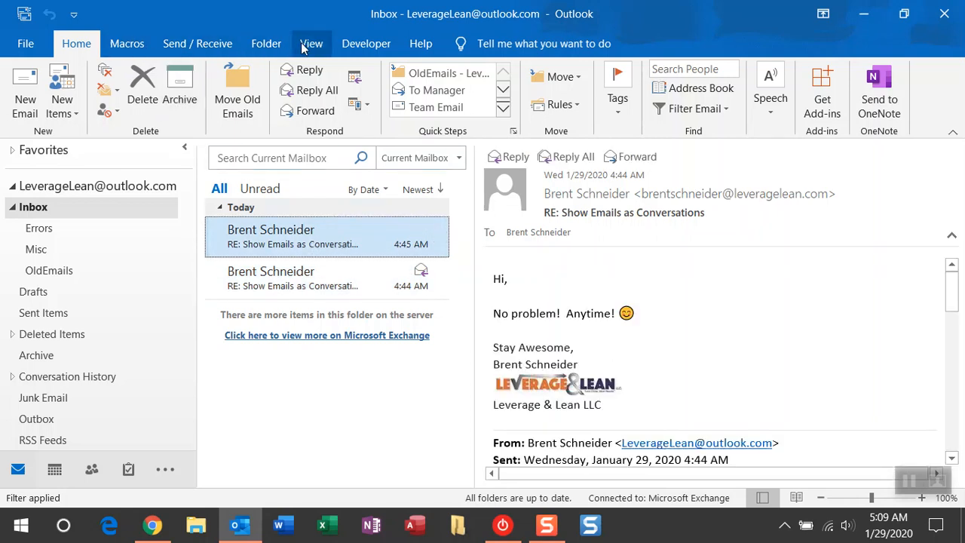
# Step: Turn on Show as Conversations from the View tab, applied to This folder only
pyautogui.click(311, 43)
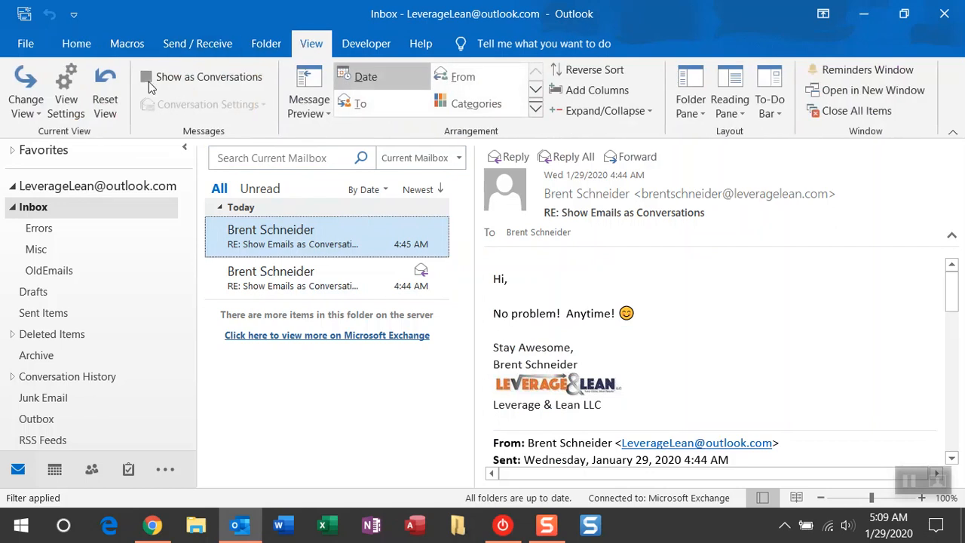
pyautogui.click(146, 76)
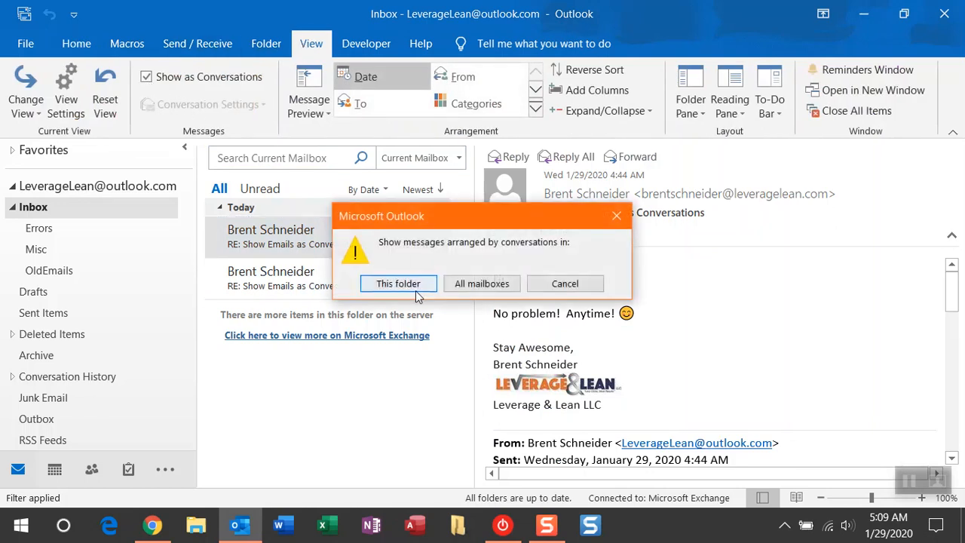
pyautogui.click(398, 282)
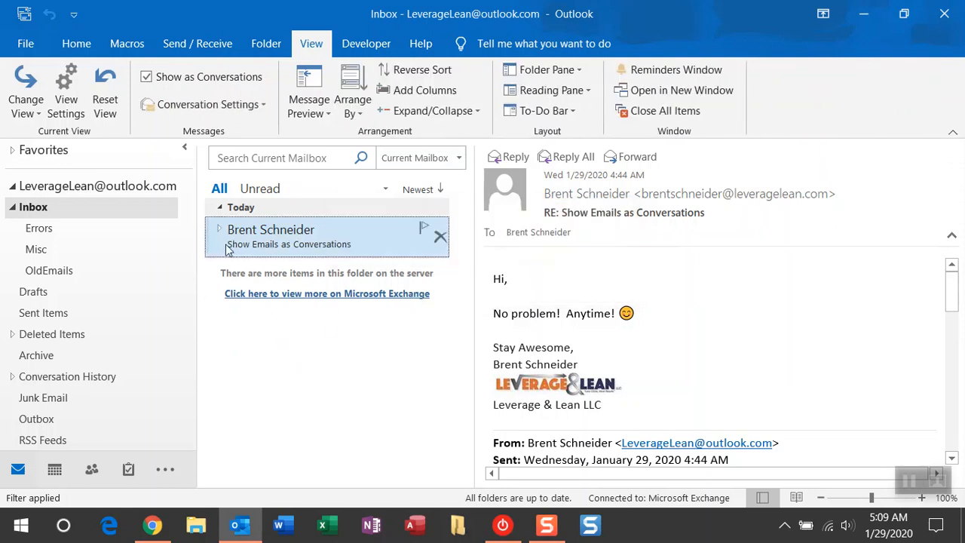
pyautogui.click(219, 229)
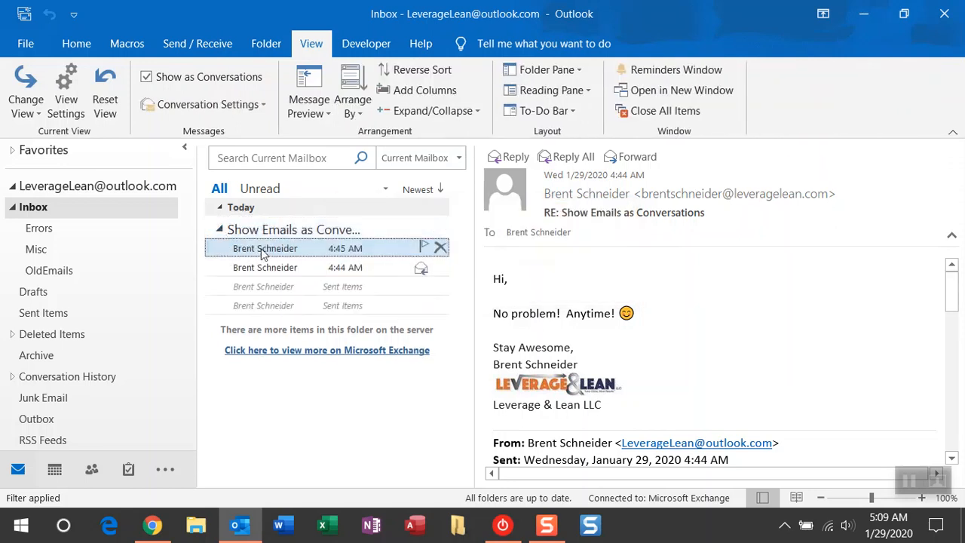
pyautogui.click(263, 305)
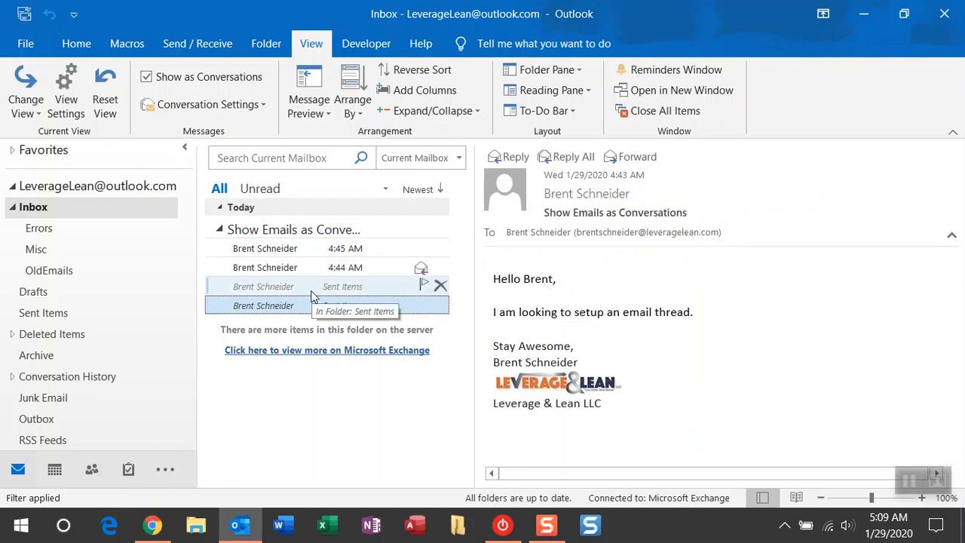
pyautogui.click(219, 229)
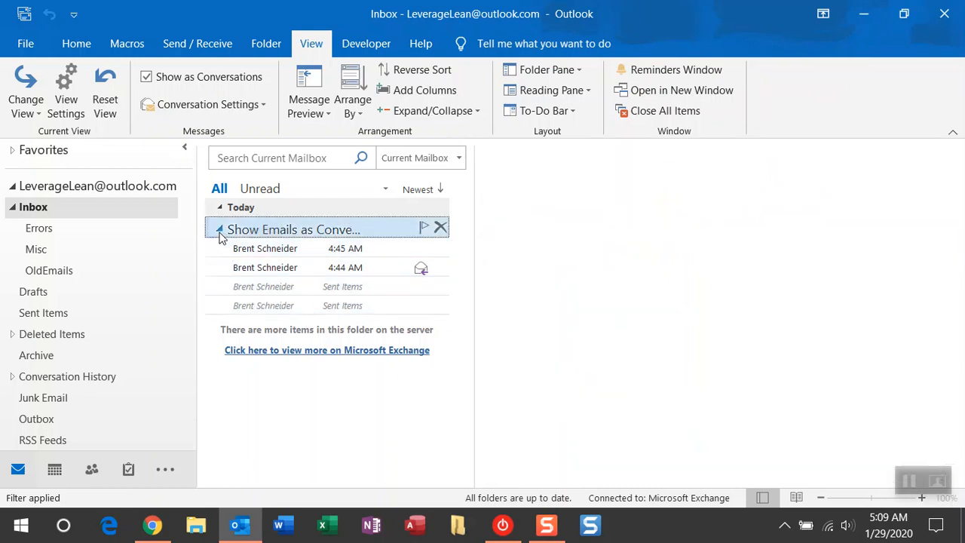
pyautogui.click(219, 229)
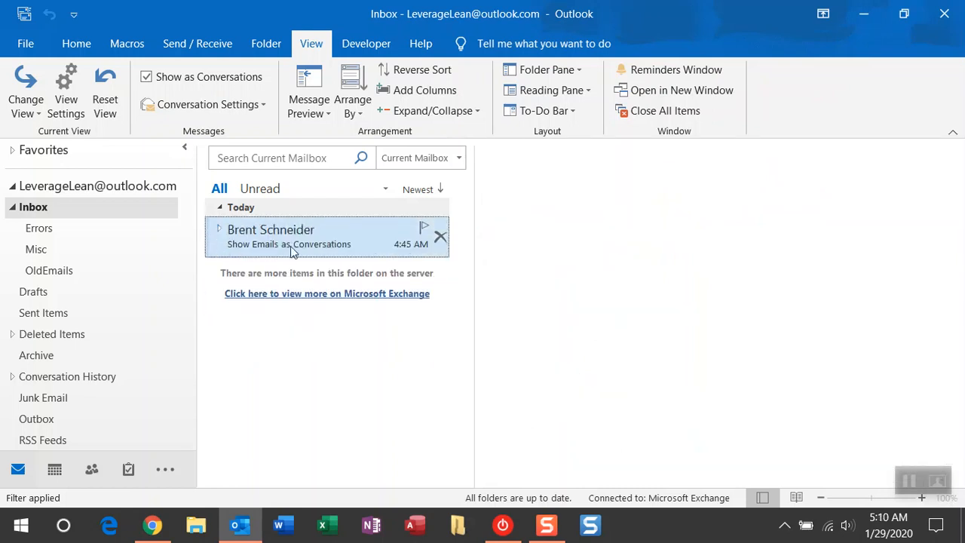
pyautogui.moveTo(230, 376)
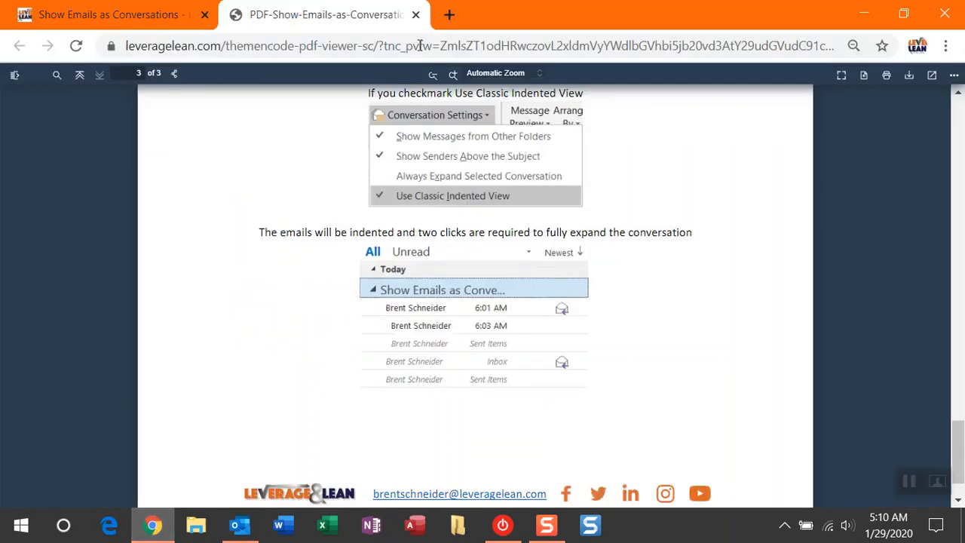
# Step: Close the PDF guide tab and scroll the article back to its top
pyautogui.click(416, 14)
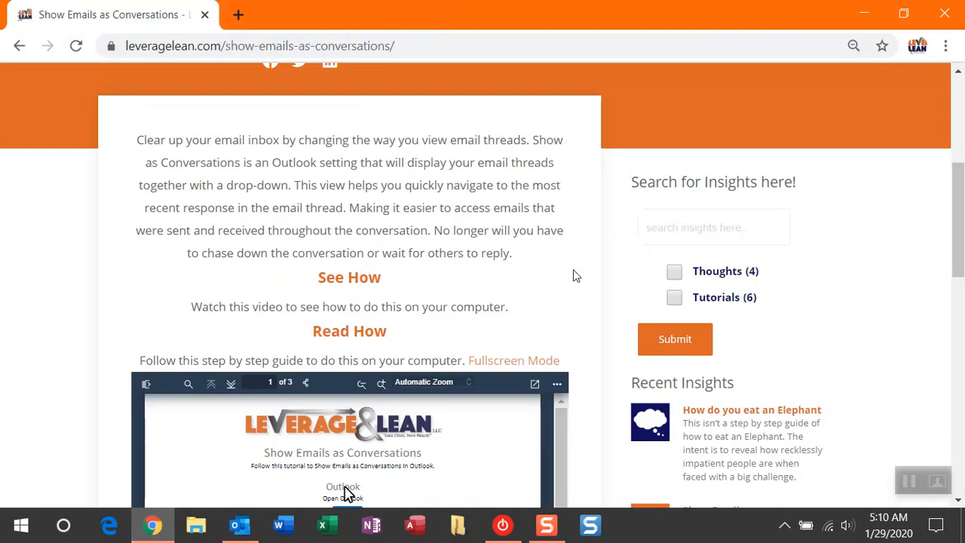
pyautogui.scroll(3)
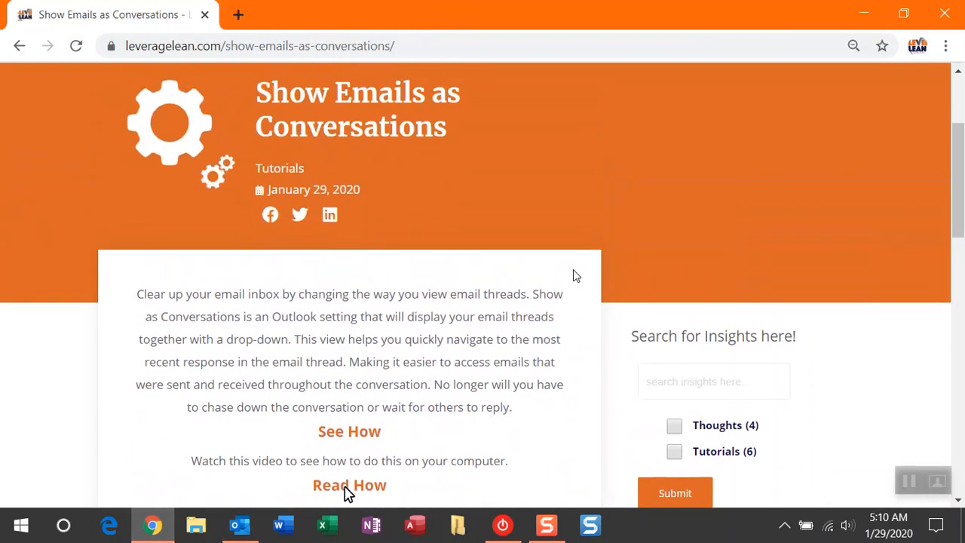
pyautogui.scroll(3)
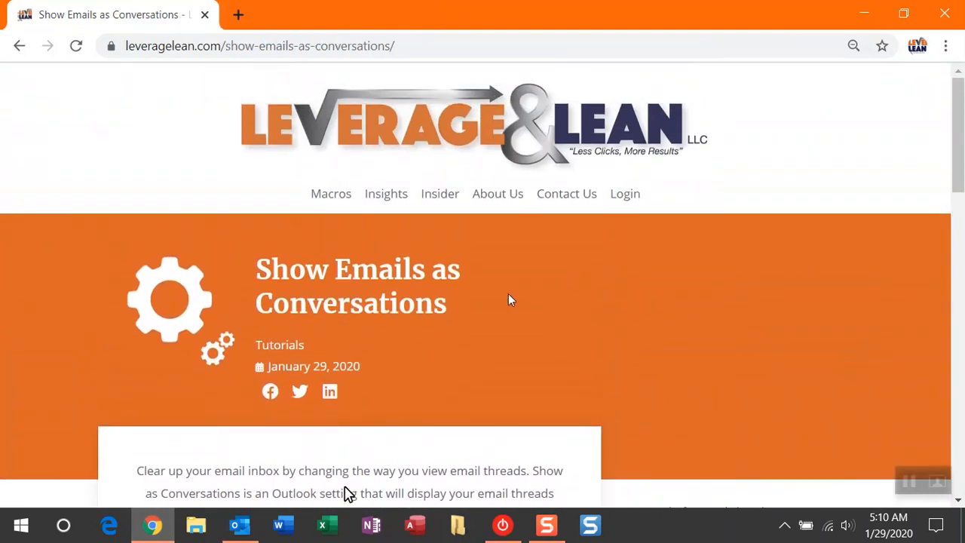